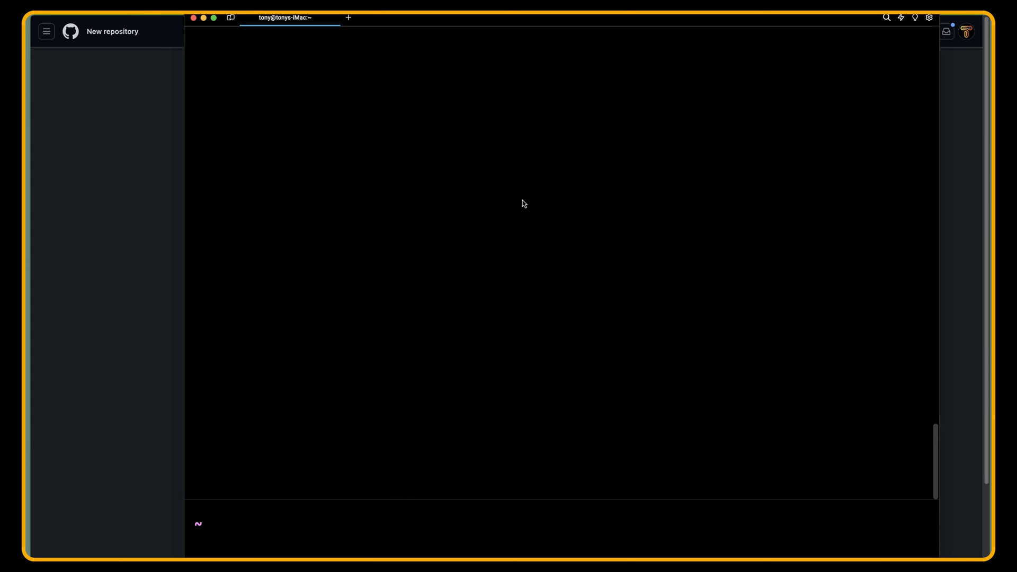
Step: In ~/Code, start laravel new as vps-example with the Laravel Breeze starter kit
type("cd Code")
type("laravel new")
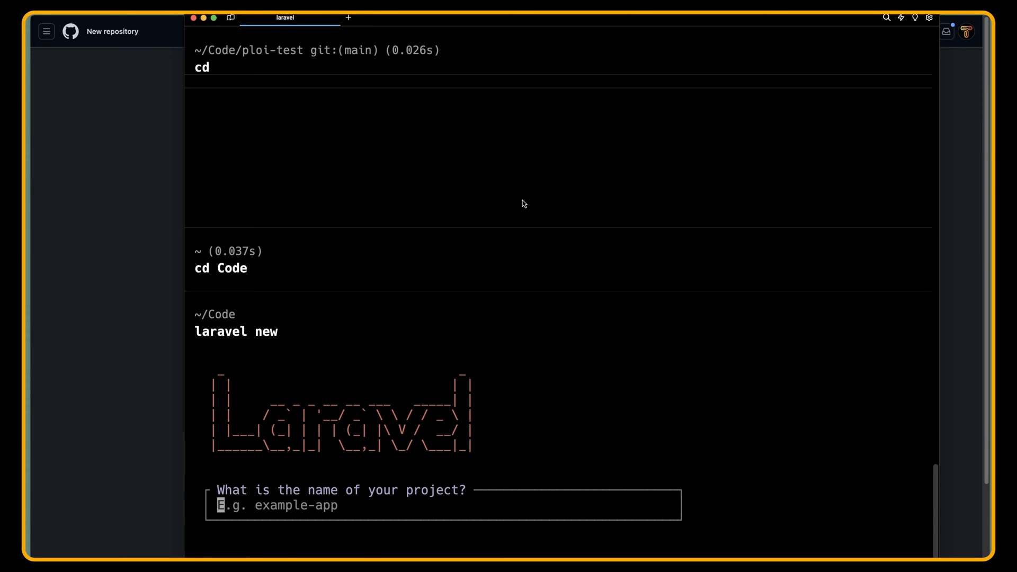
type("vps")
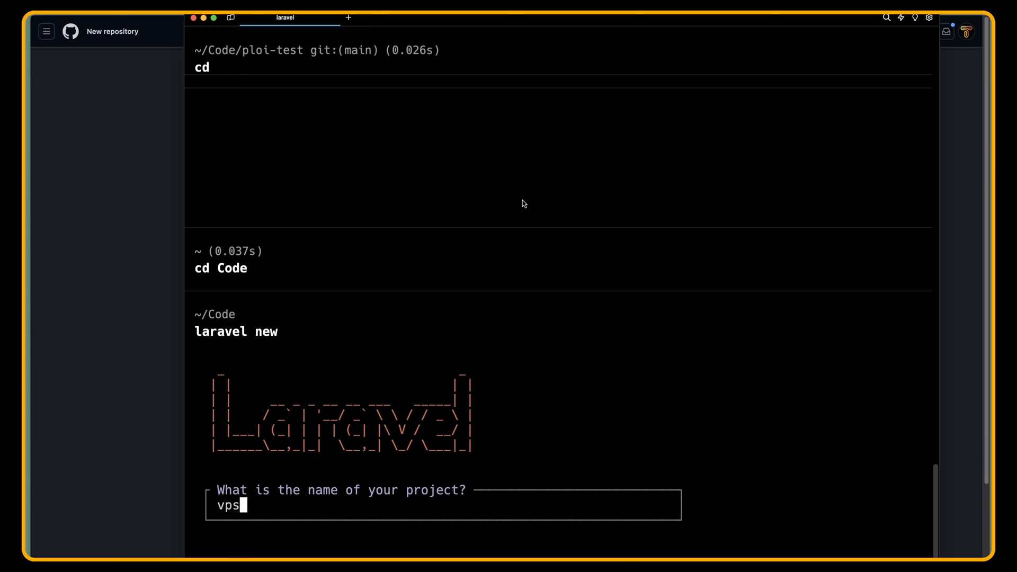
type("-example")
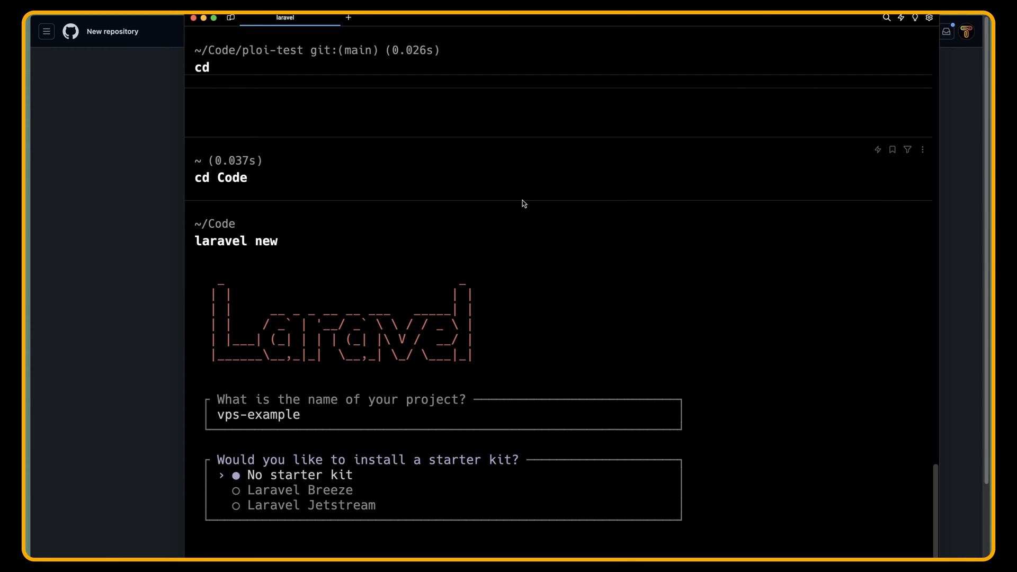
key("Down")
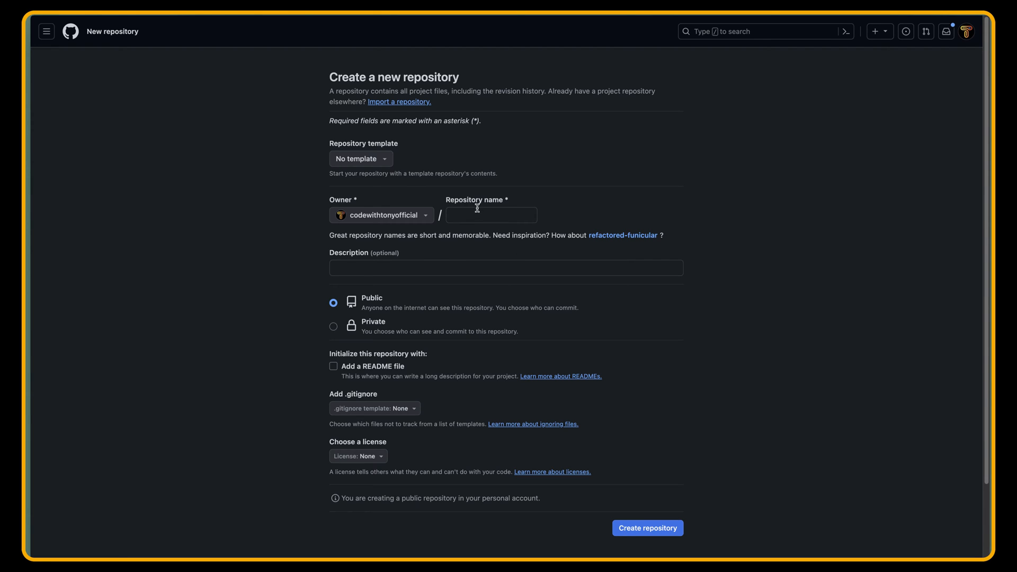
Step: Name the GitHub repository vps-example, keep it Public, and create it
left_click(491, 215)
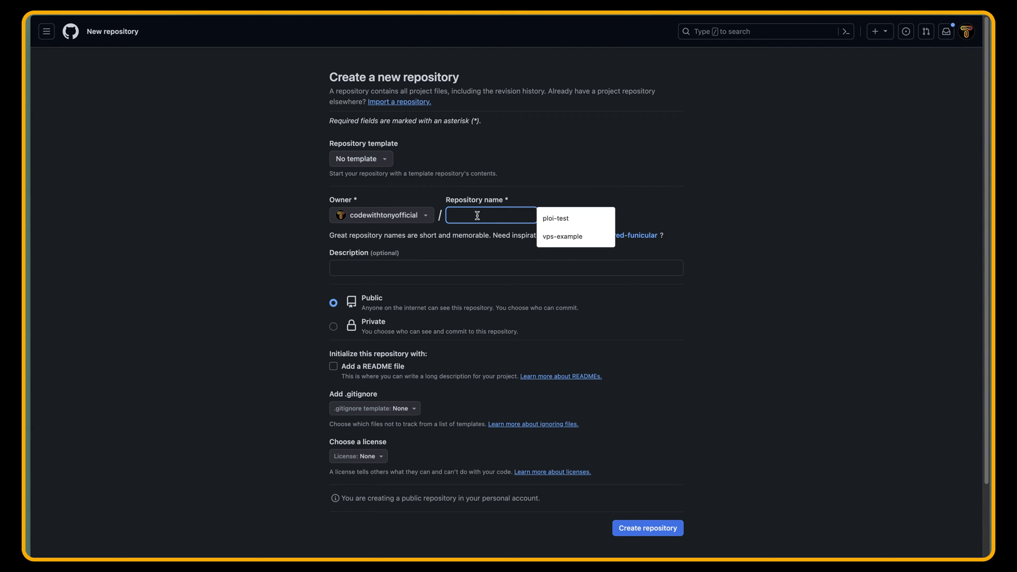
left_click(561, 235)
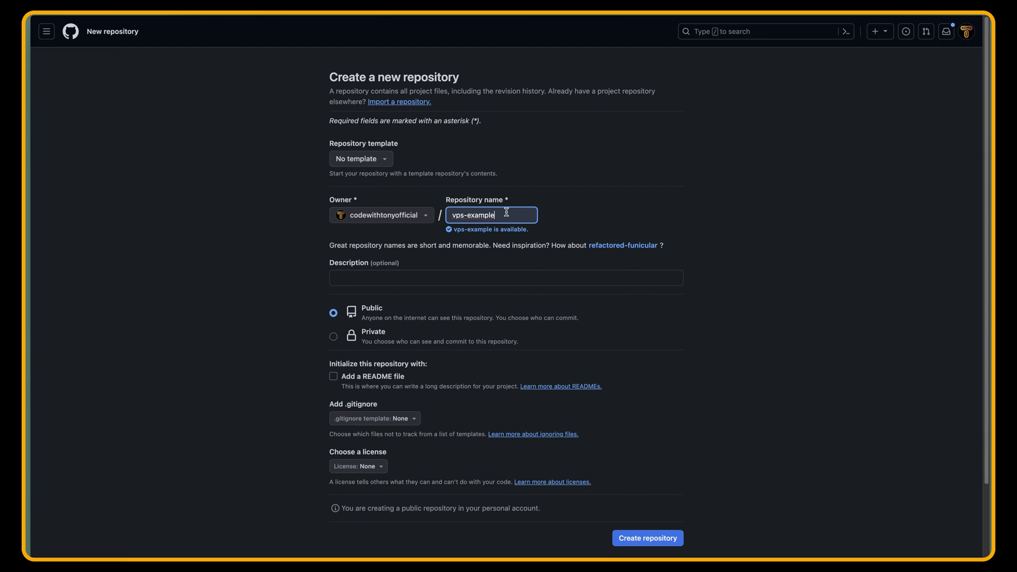
mouse_move(471, 302)
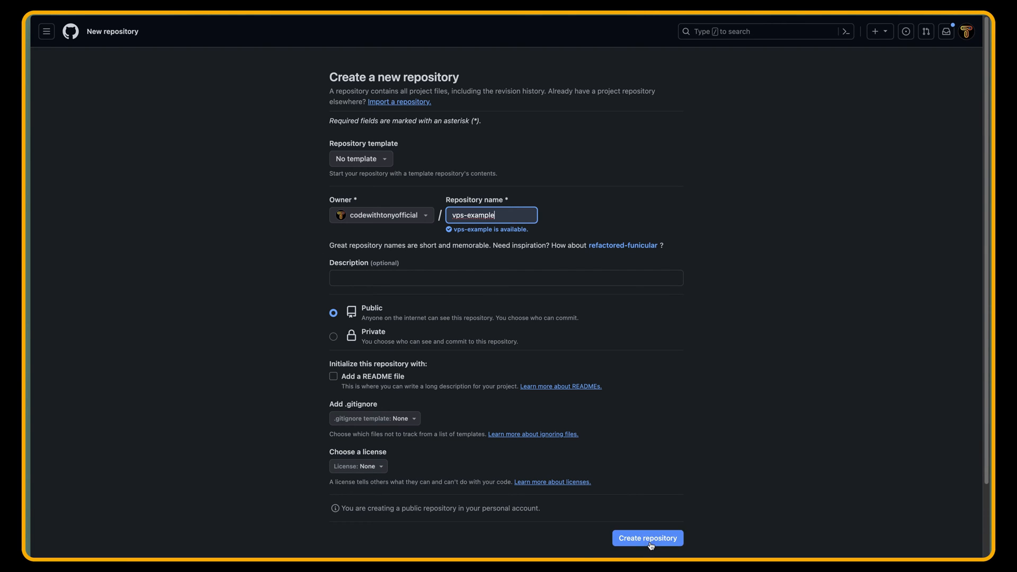
left_click(647, 537)
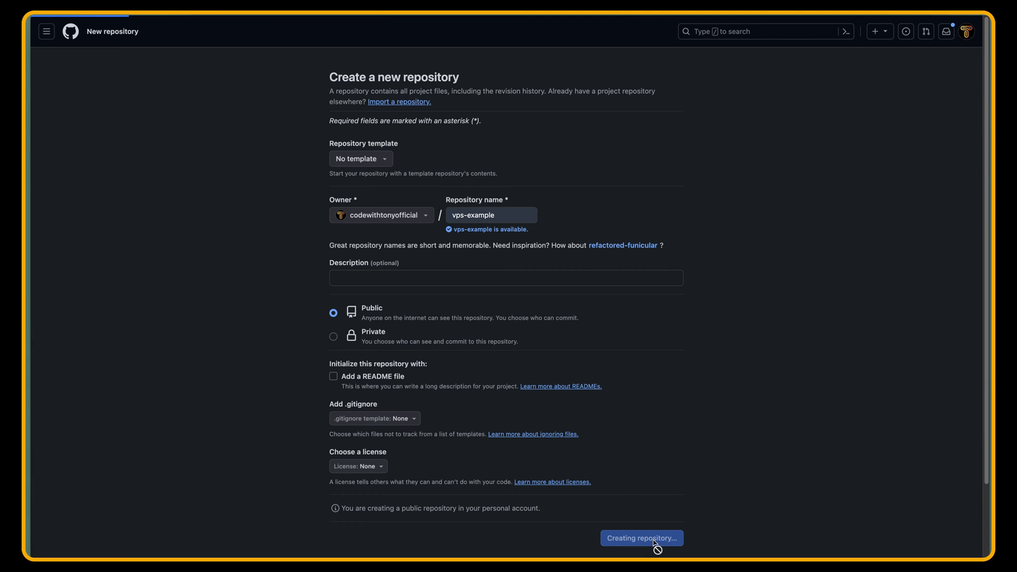
left_click(641, 538)
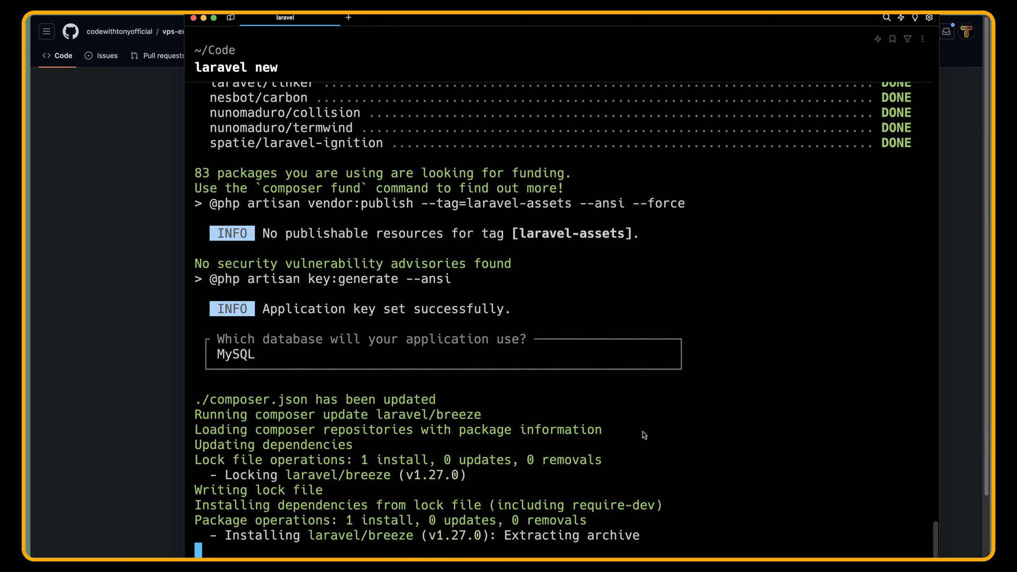
Step: Let the Breeze install and asset build finish, then cd into the project folder
scroll("down", 3)
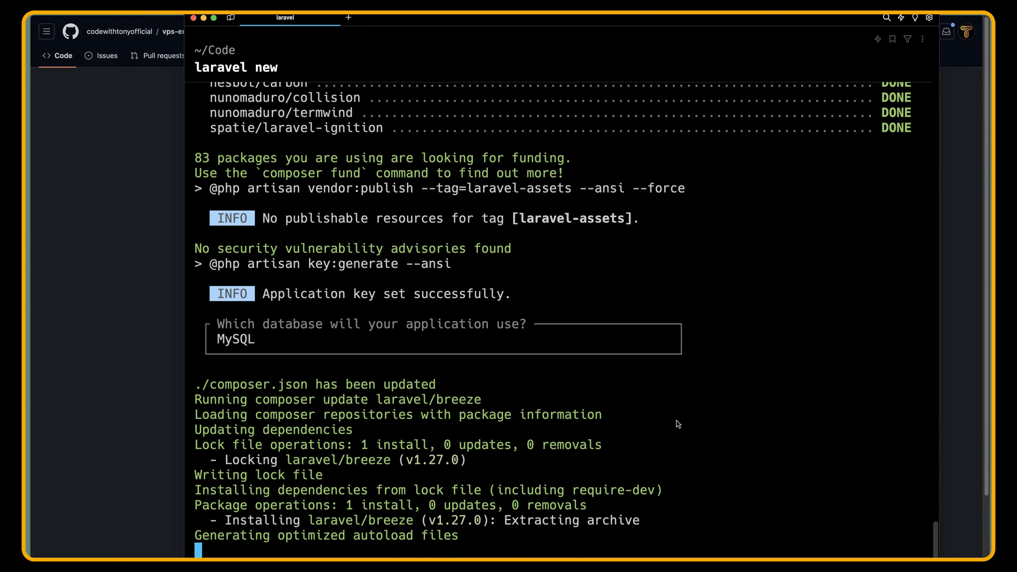
scroll("down", 3)
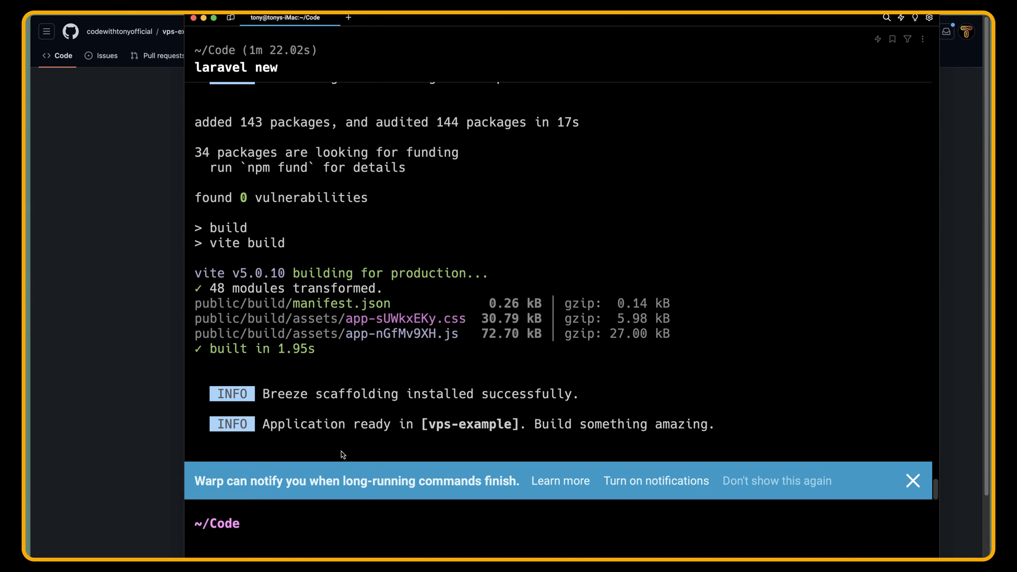
type("cd ploi-test/")
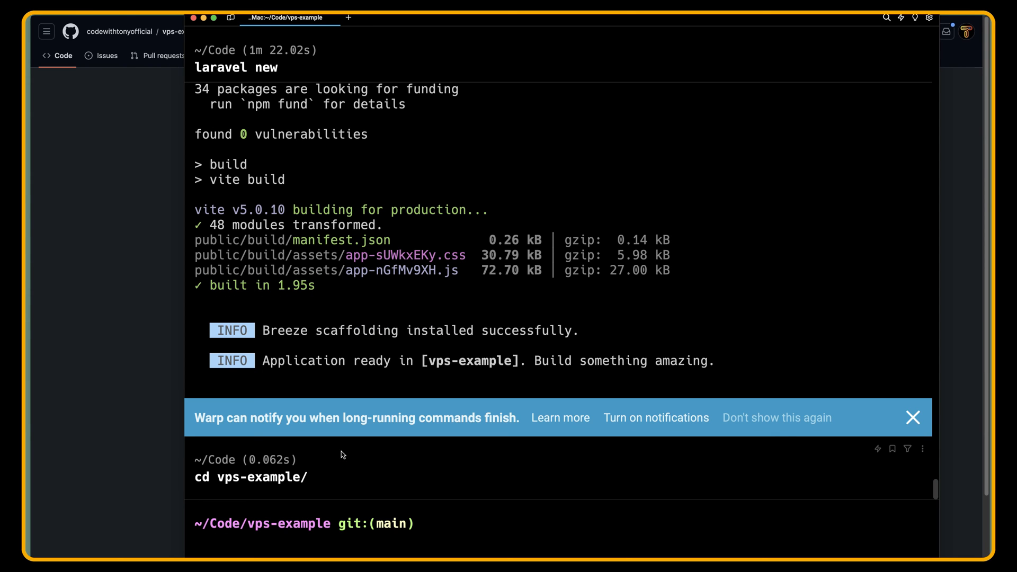
Step: Open the project with code ., dismiss the Composer notice, and select DB_DATABASE vps_example
type("code .")
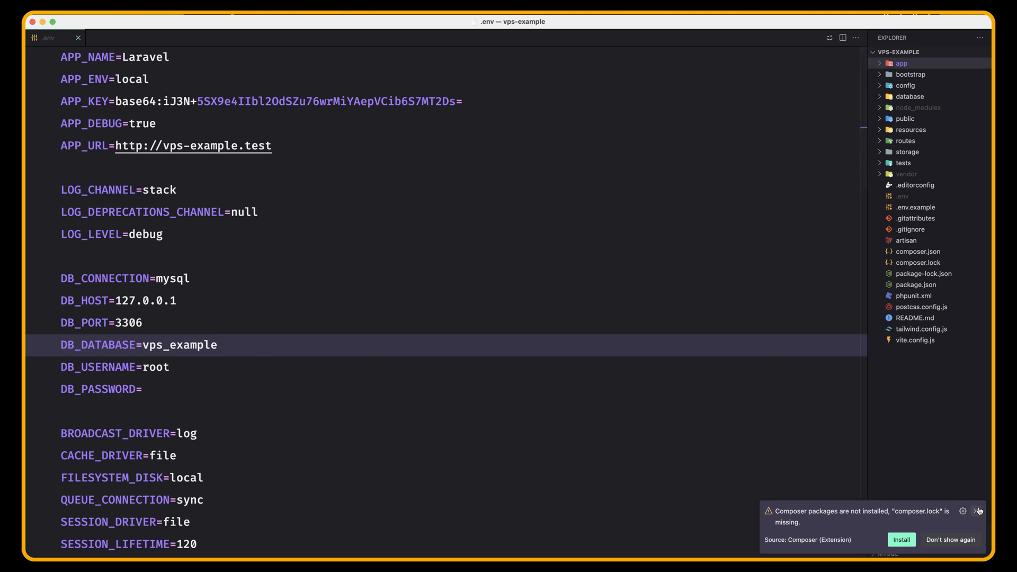
left_click(979, 511)
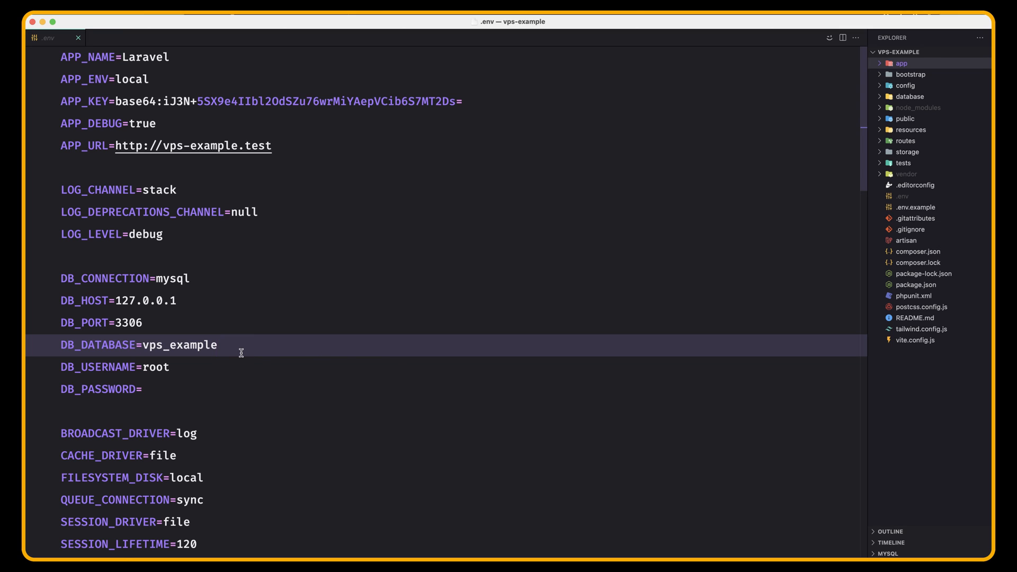
mouse_move(227, 344)
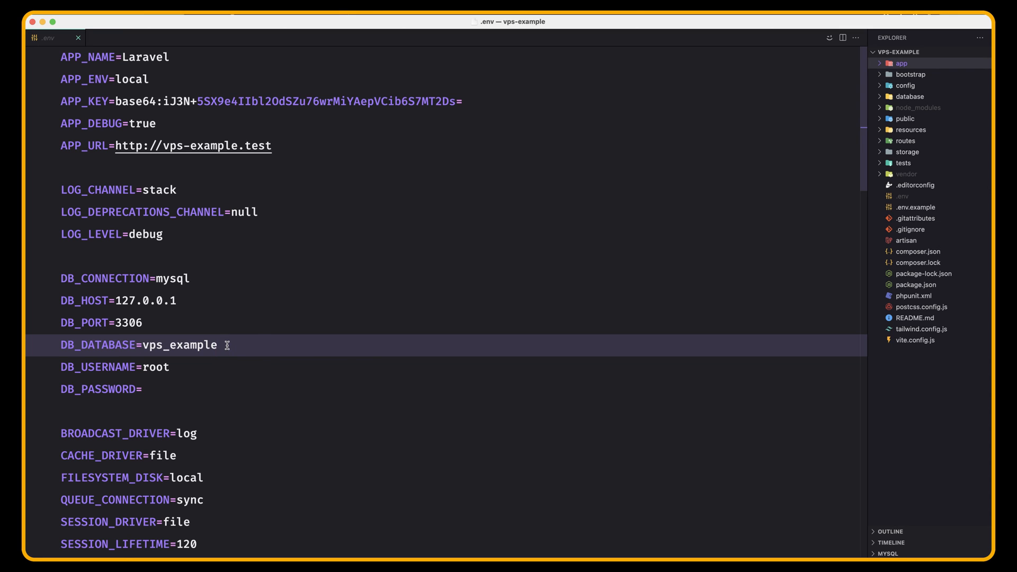
double_click(194, 344)
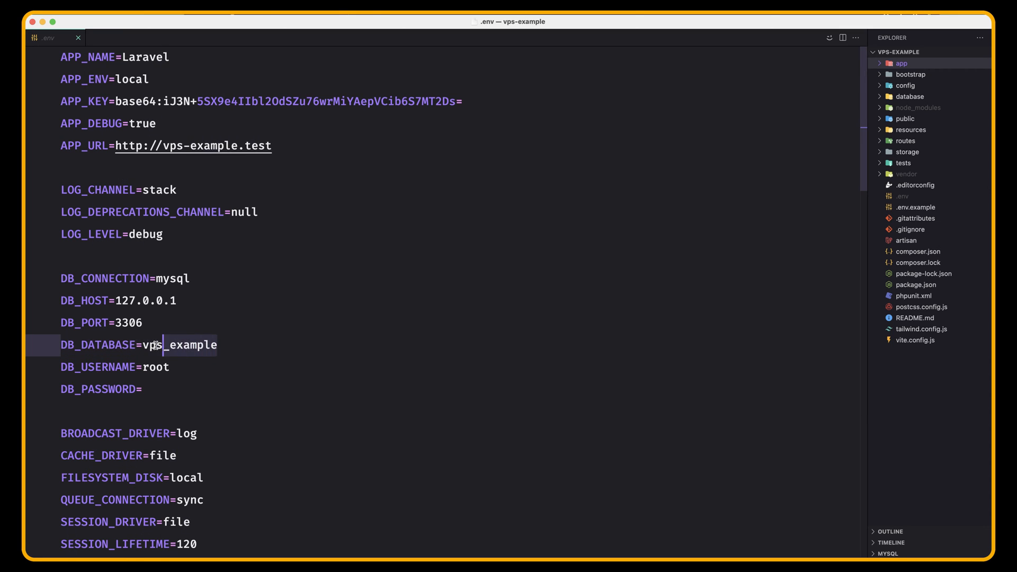
double_click(182, 344)
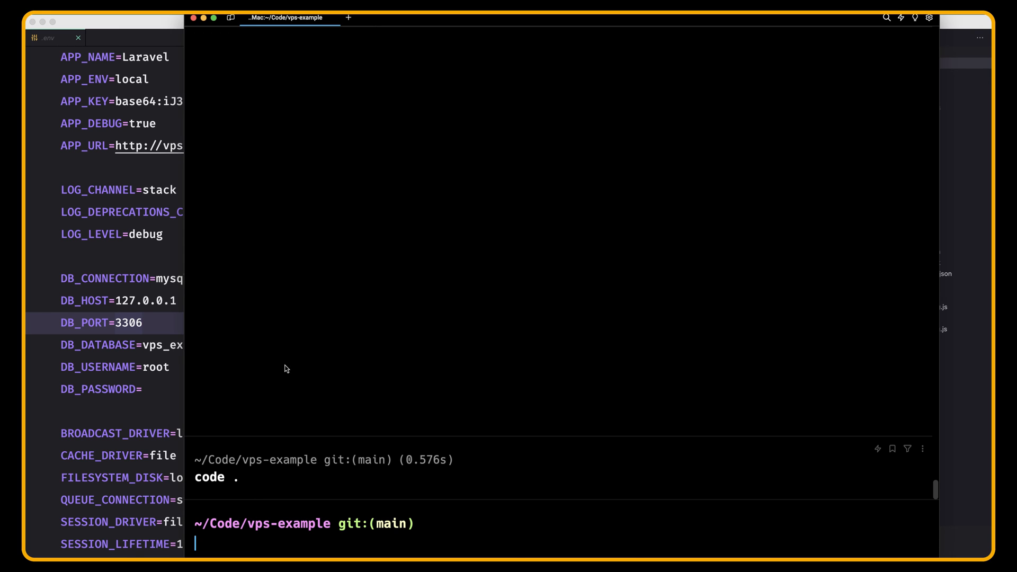
Step: Run amf --seed to migrate fresh and seed the vps-example database
type("amf --seed")
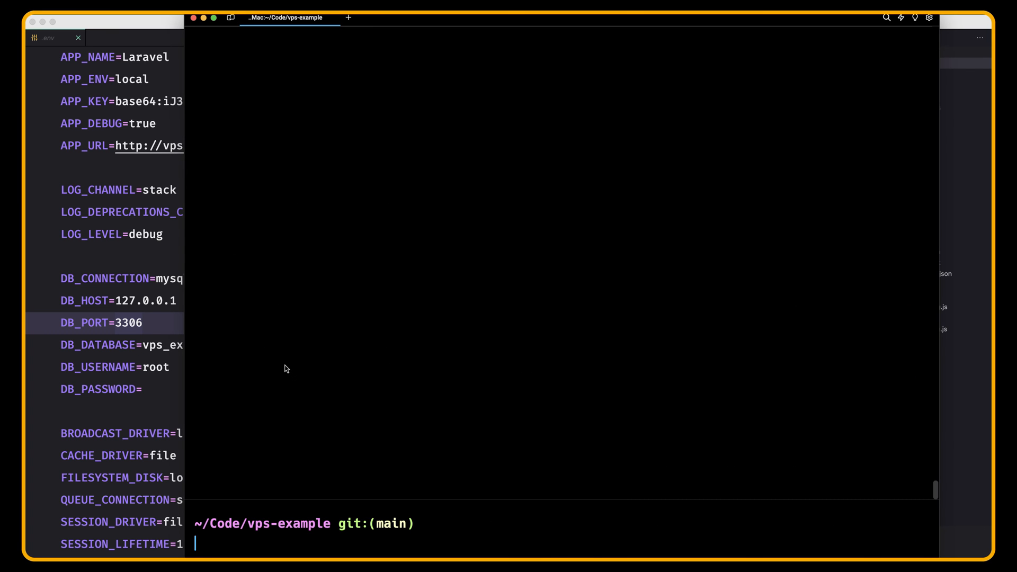
mouse_move(290, 371)
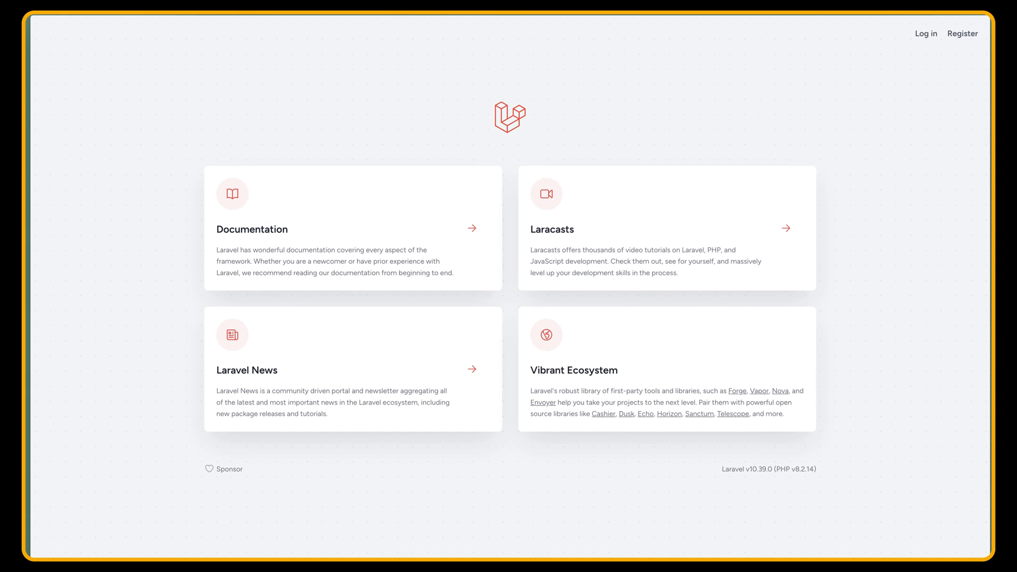
mouse_move(752, 122)
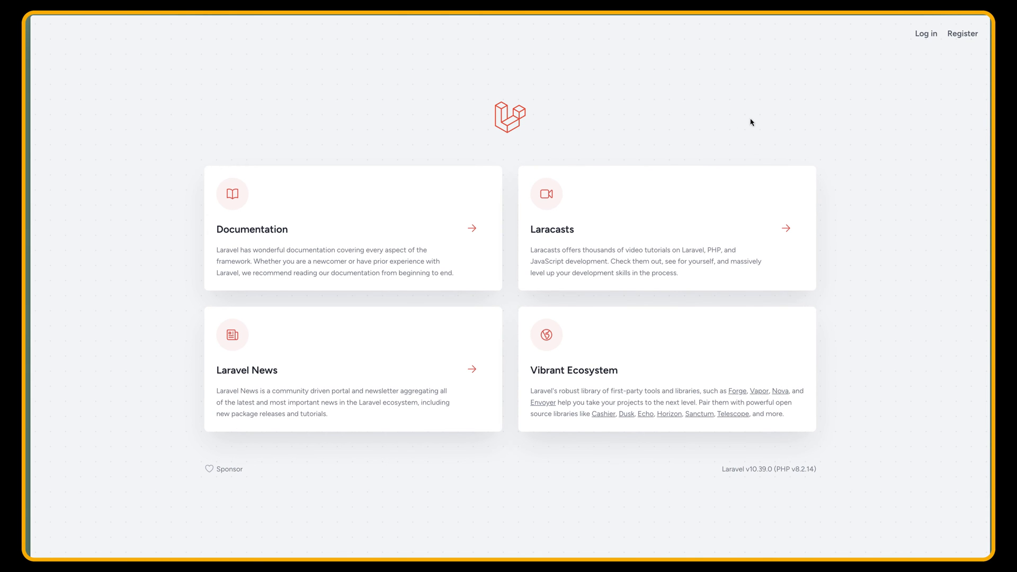
Step: Register a 'test' account, decline saving the password, and confirm "You're logged in!"
left_click(963, 33)
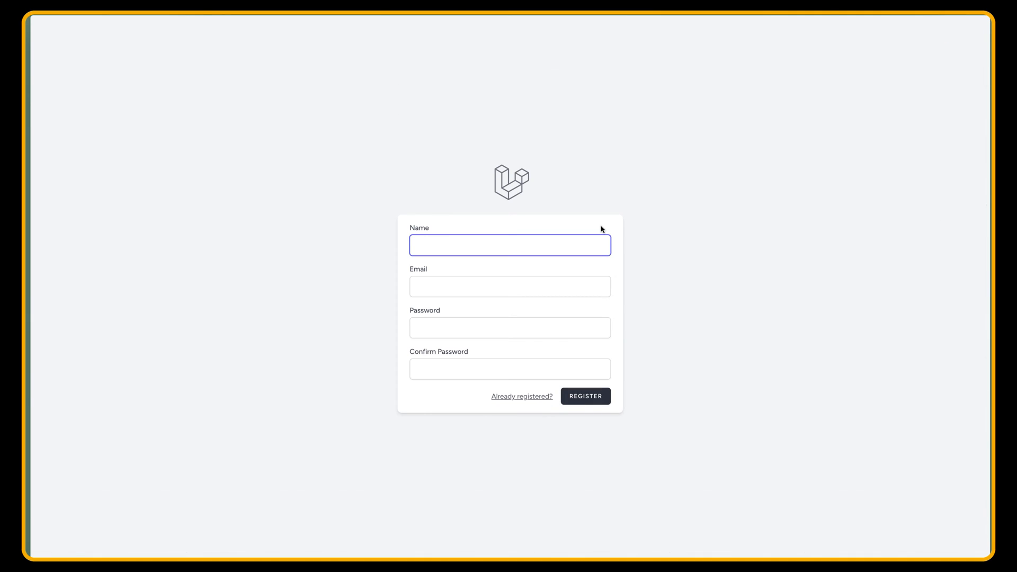
type("test")
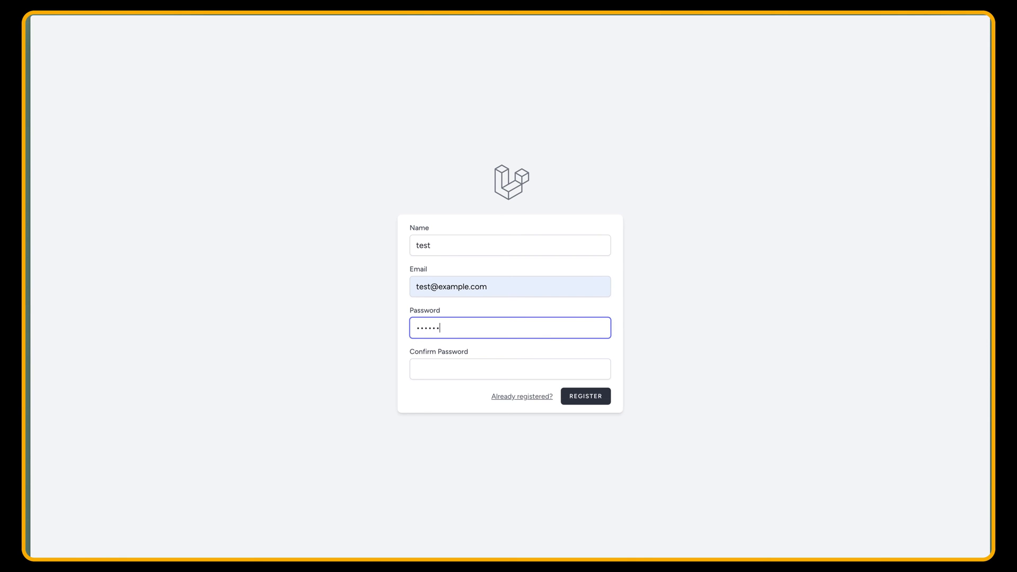
type("•••")
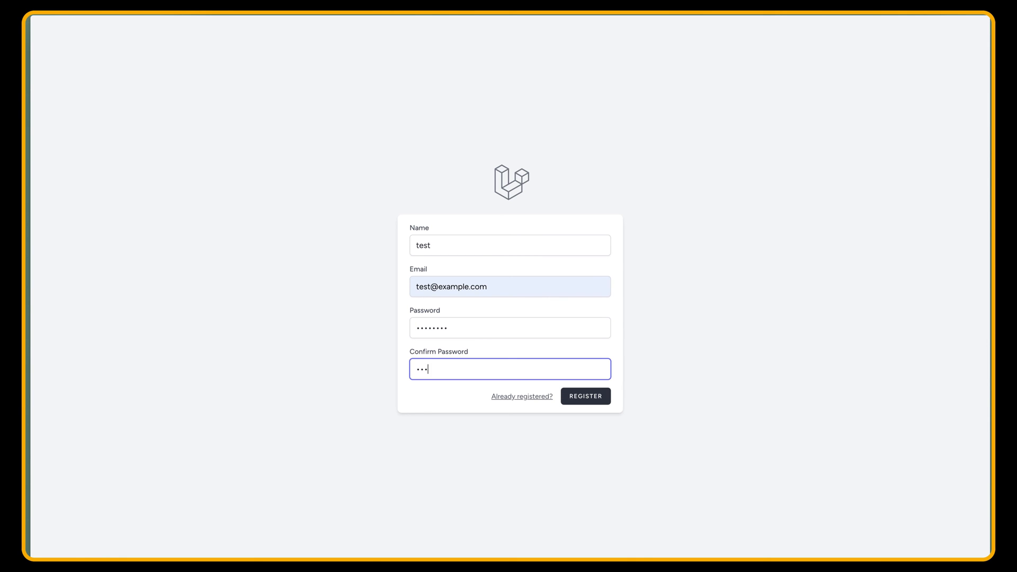
left_click(584, 396)
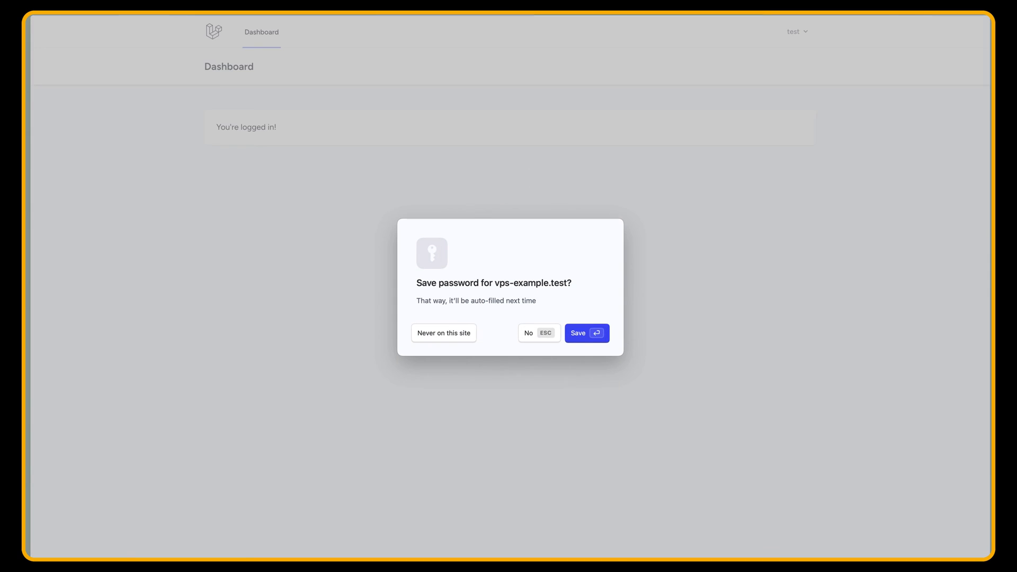
left_click(584, 333)
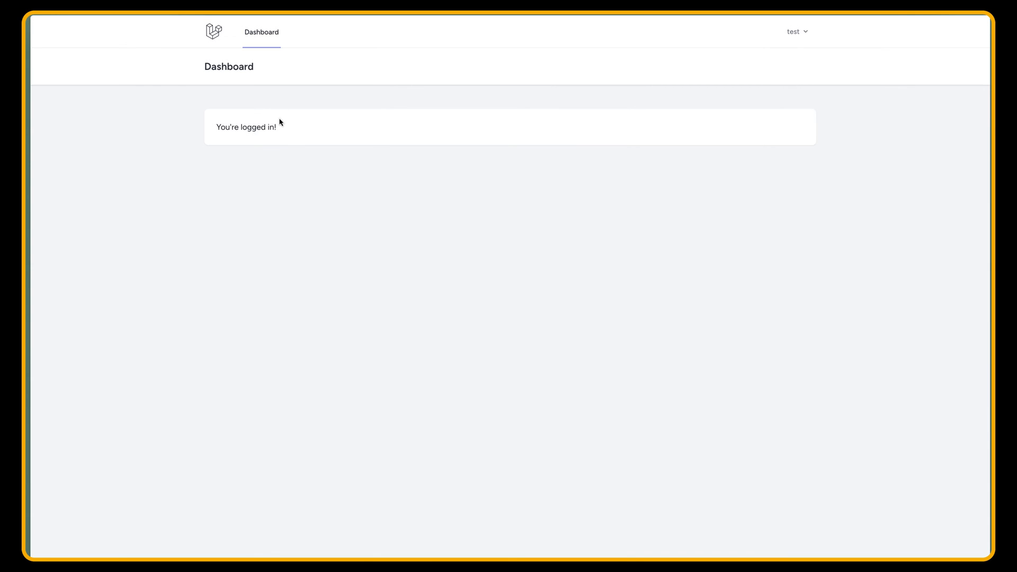
double_click(245, 126)
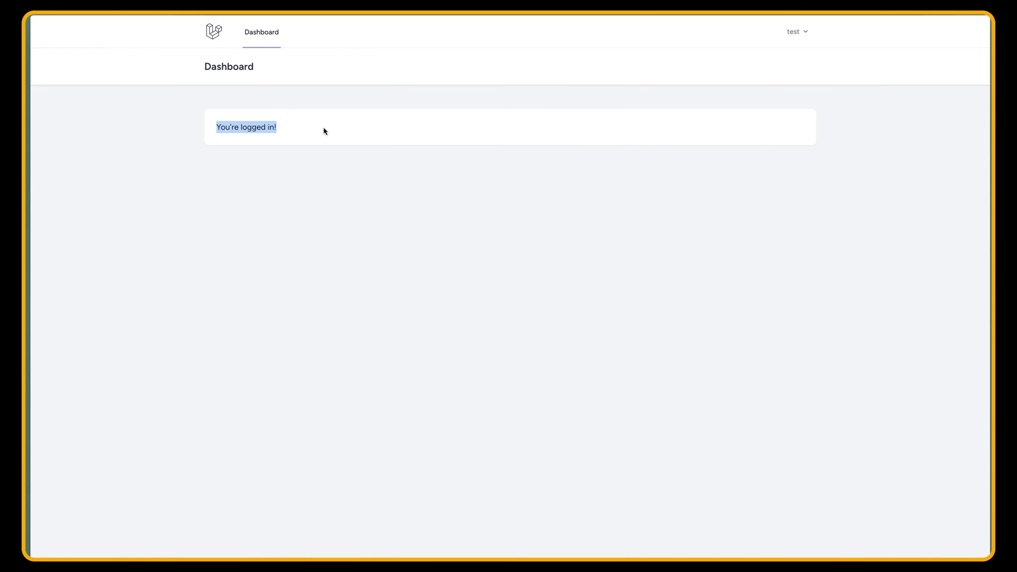
mouse_move(800, 36)
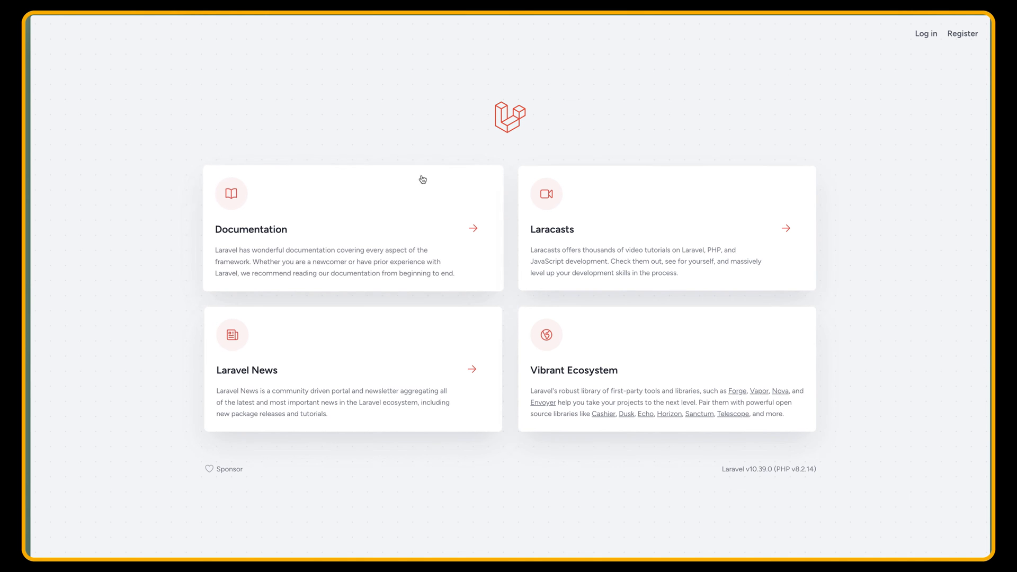
mouse_move(394, 188)
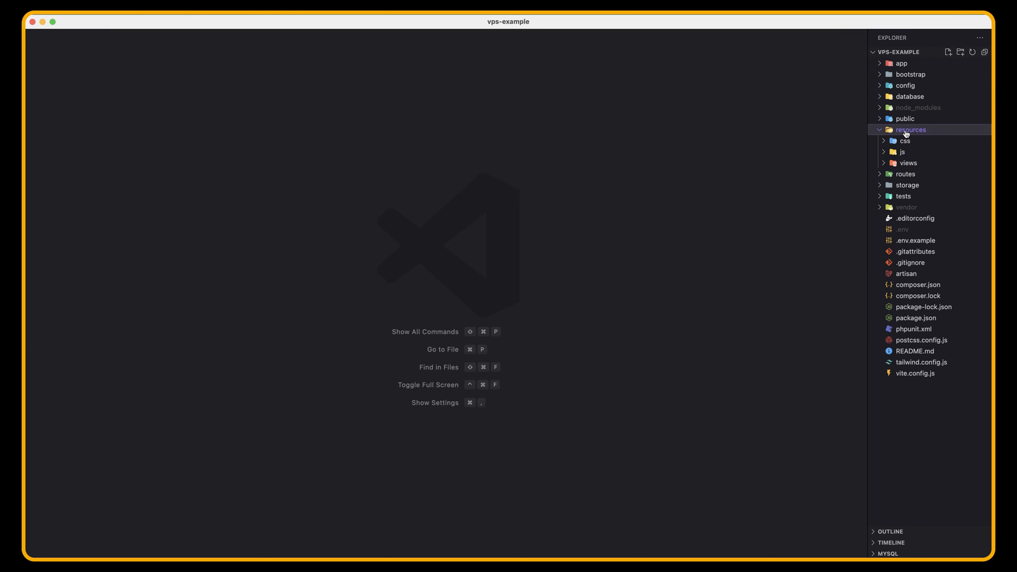
Step: Replace welcome.blade.php's body div with <h1>VPS Example</h1>
left_click(908, 162)
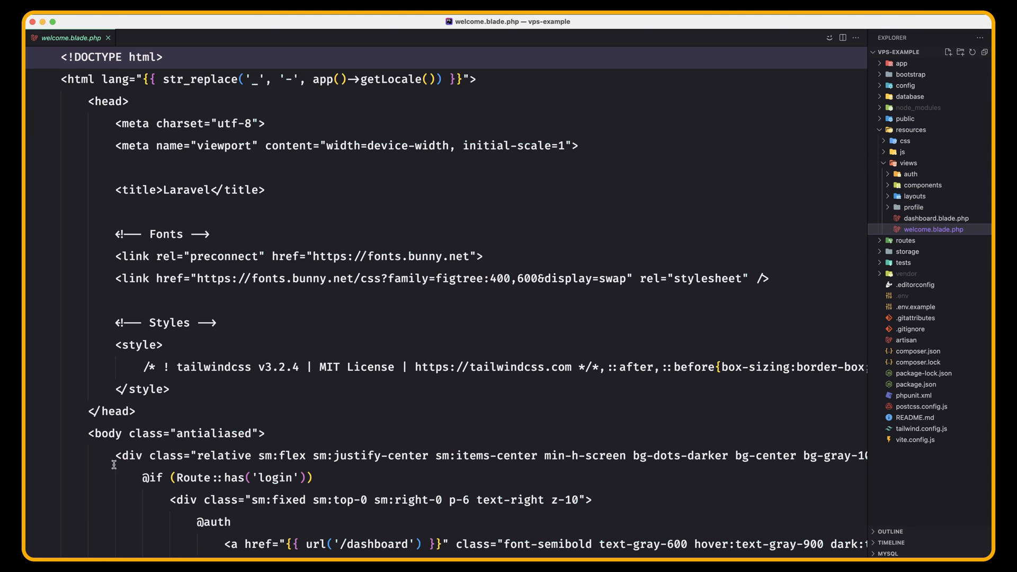
left_click(56, 459)
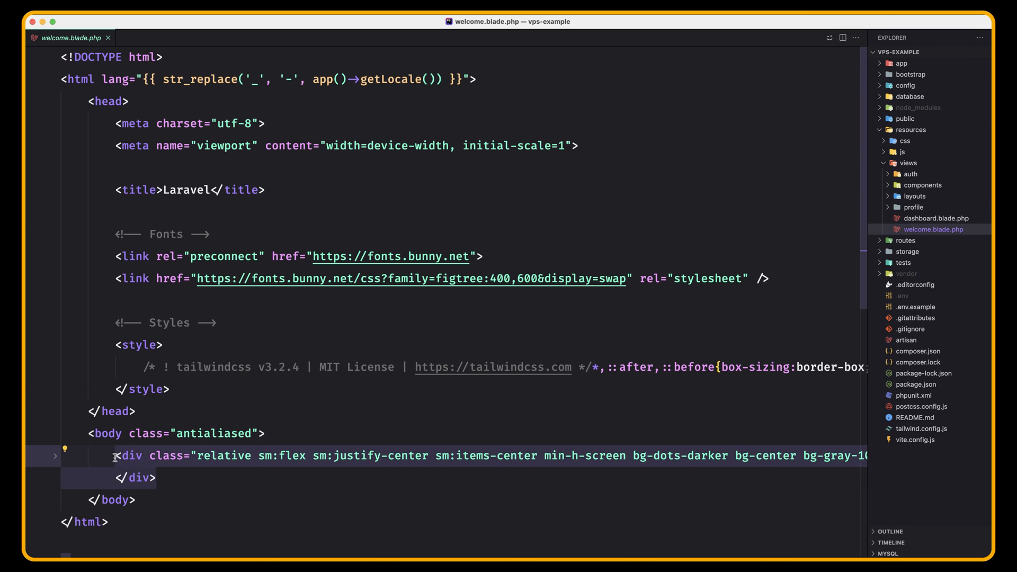
type("<h")
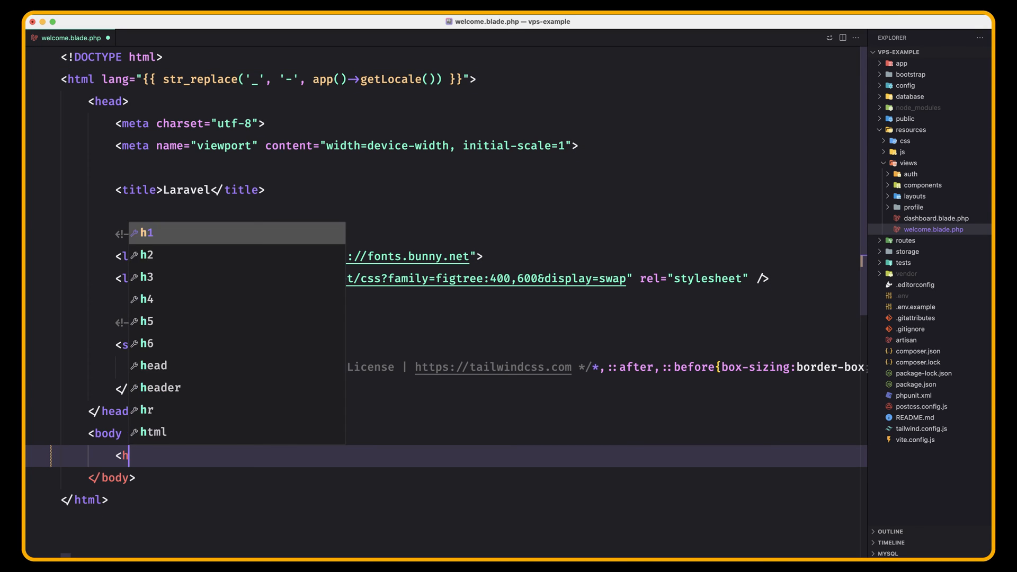
type("1>VPS</h1>")
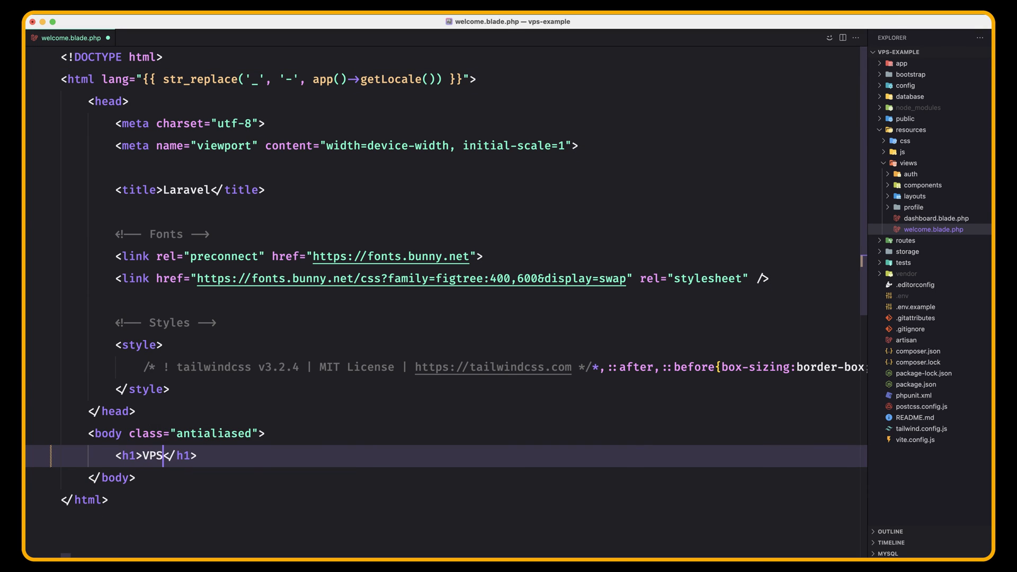
type("Examp")
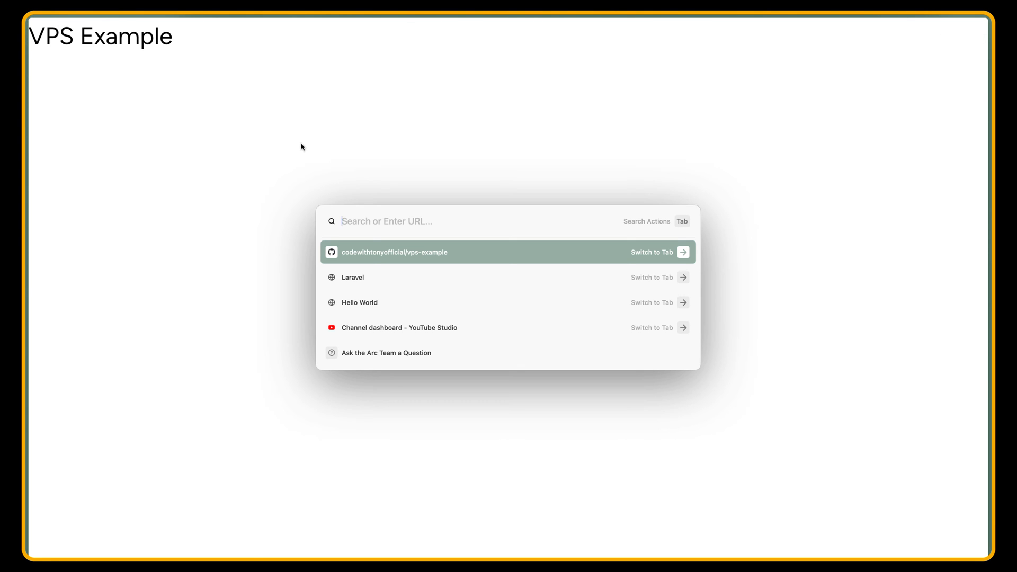
left_click(394, 252)
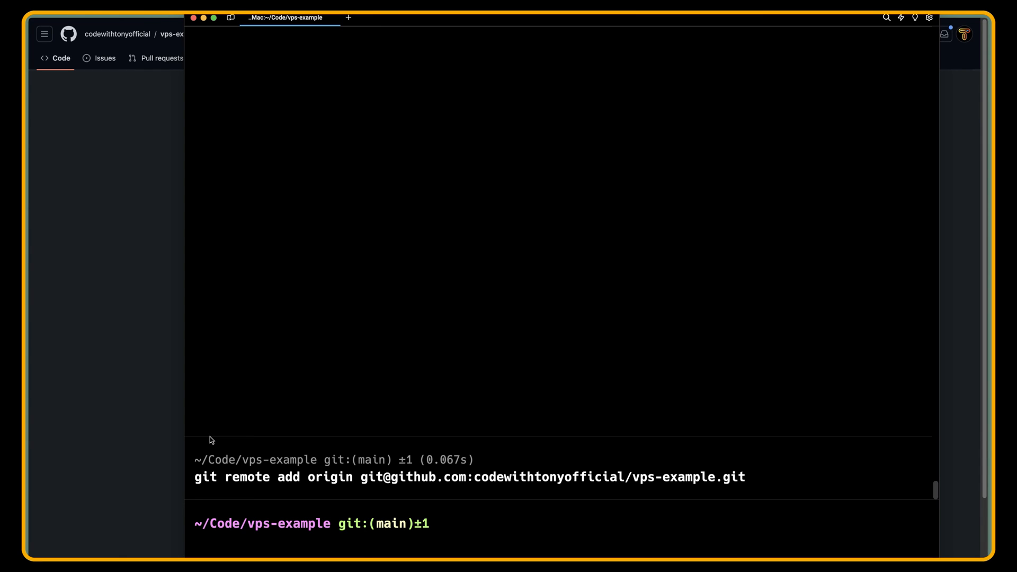
type("ga")
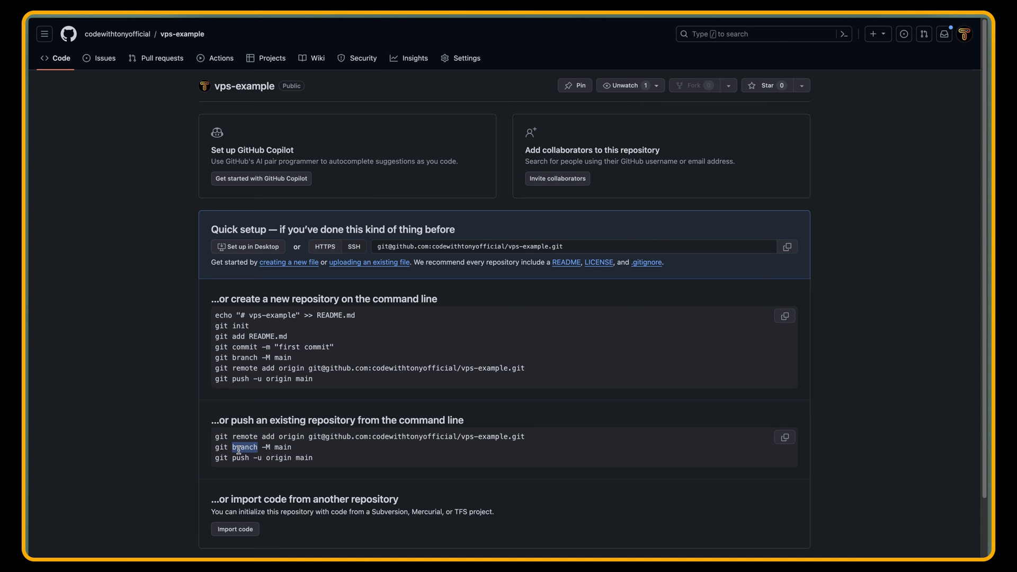
triple_click(252, 448)
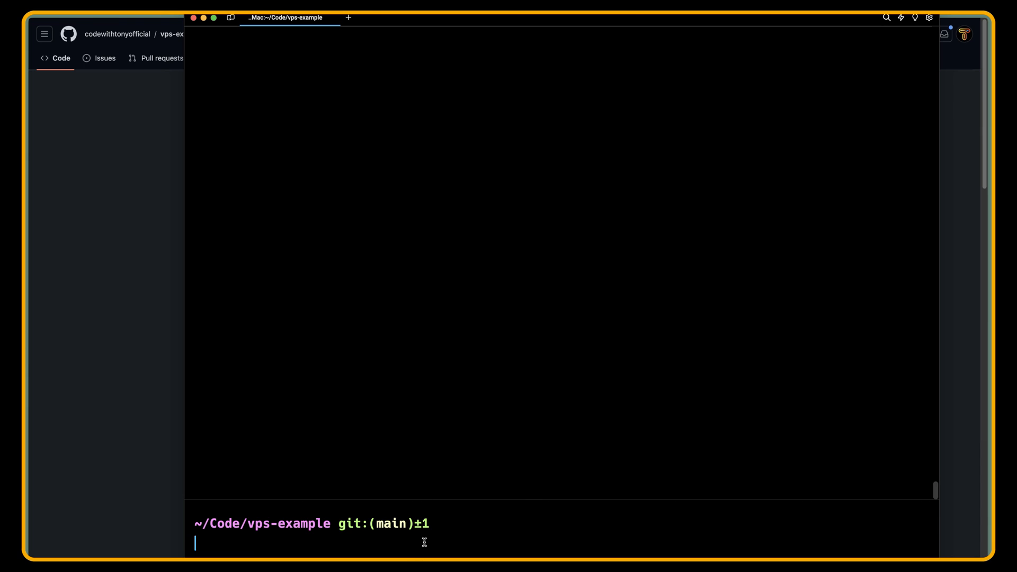
mouse_move(430, 537)
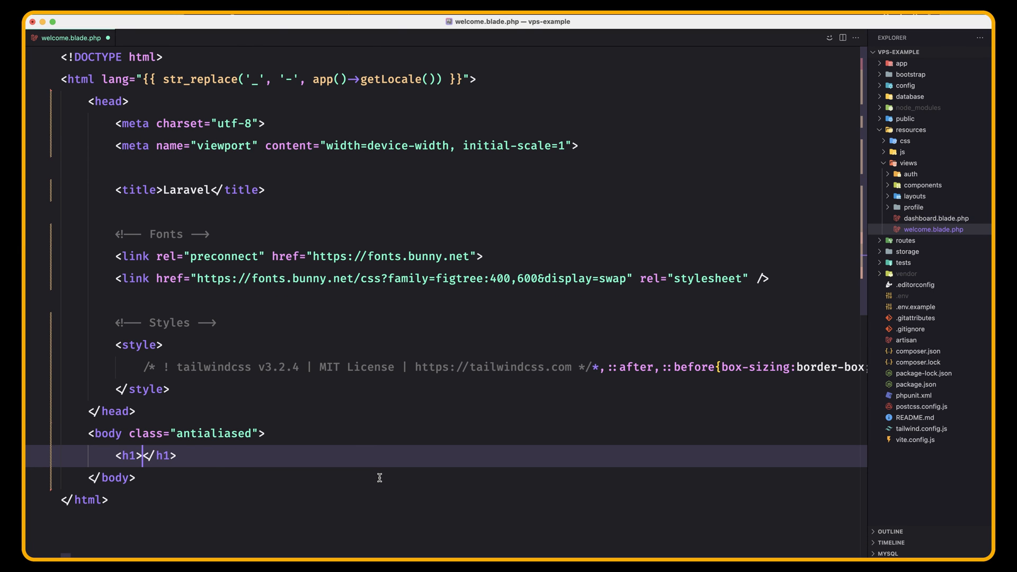
Step: Revert the h1 edit in welcome.blade.php to restore the original Laravel markup
key("Backspace")
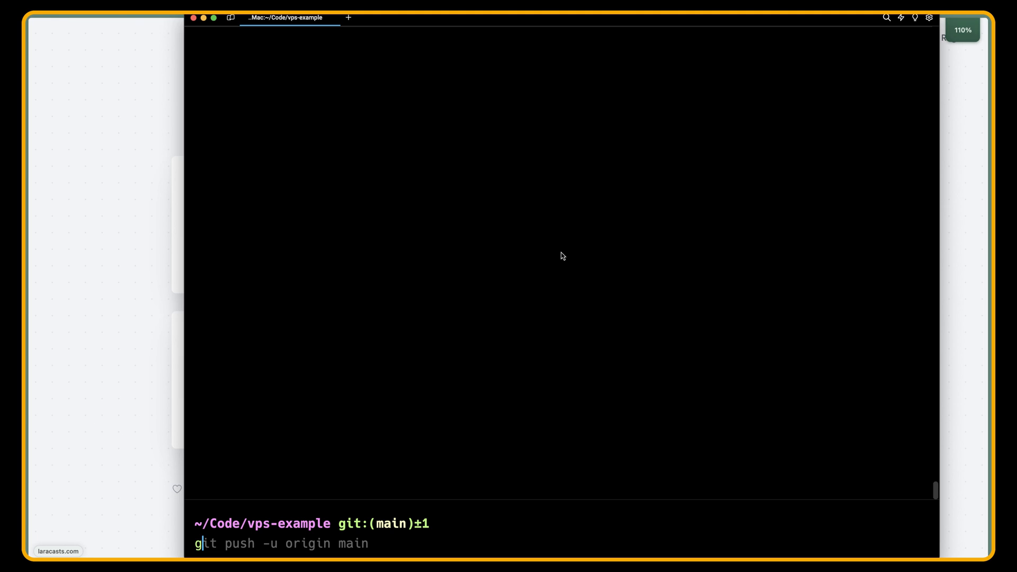
Step: Commit all changes with message "test" and push main to origin with gp
key("Enter")
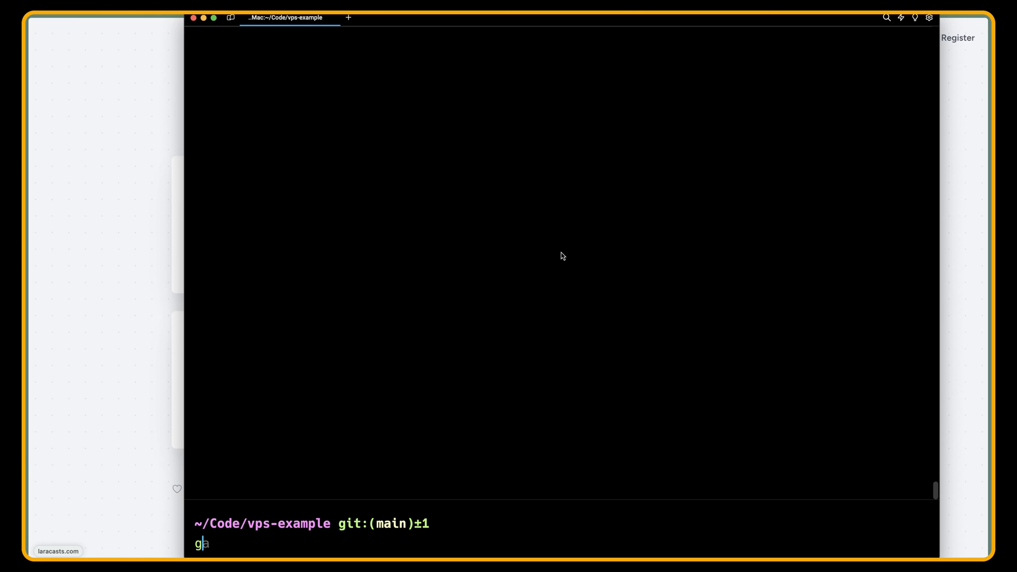
type("c \"test\"")
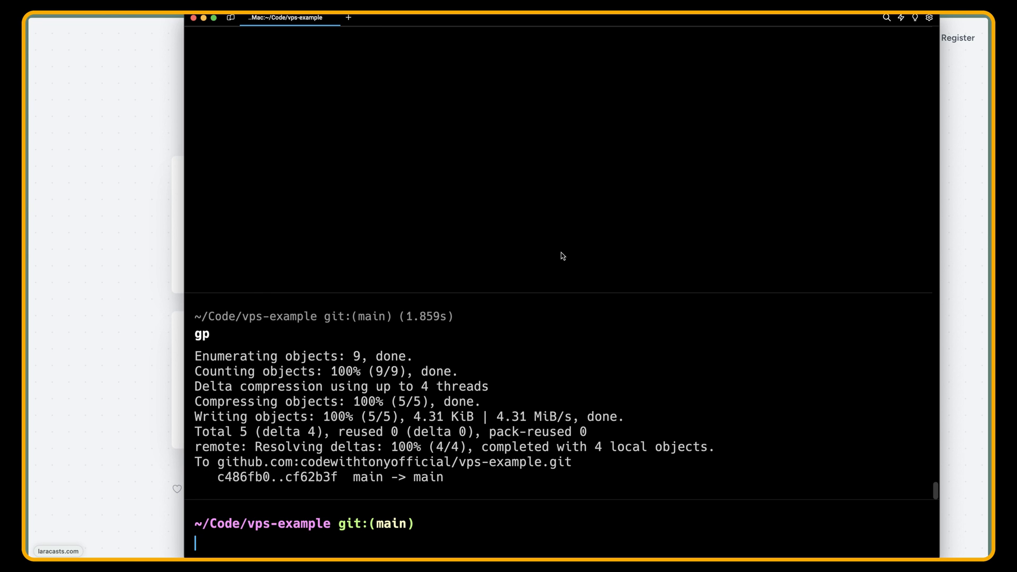
mouse_move(121, 271)
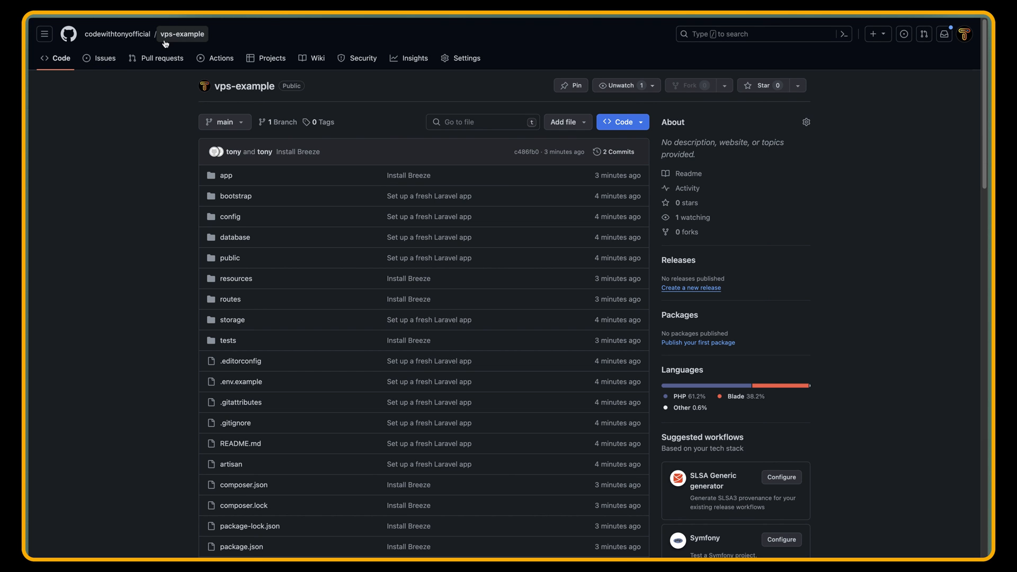
mouse_move(183, 35)
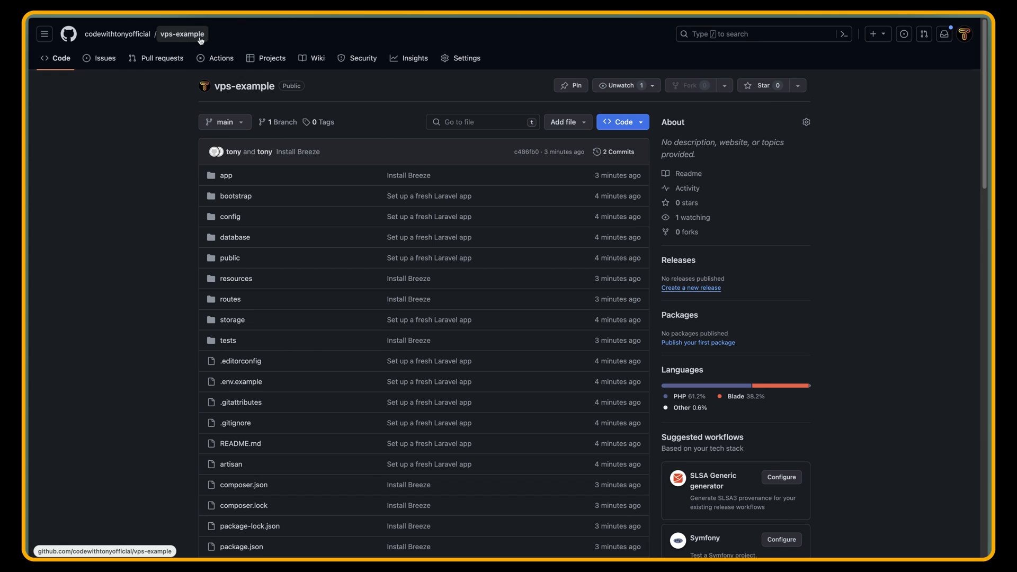